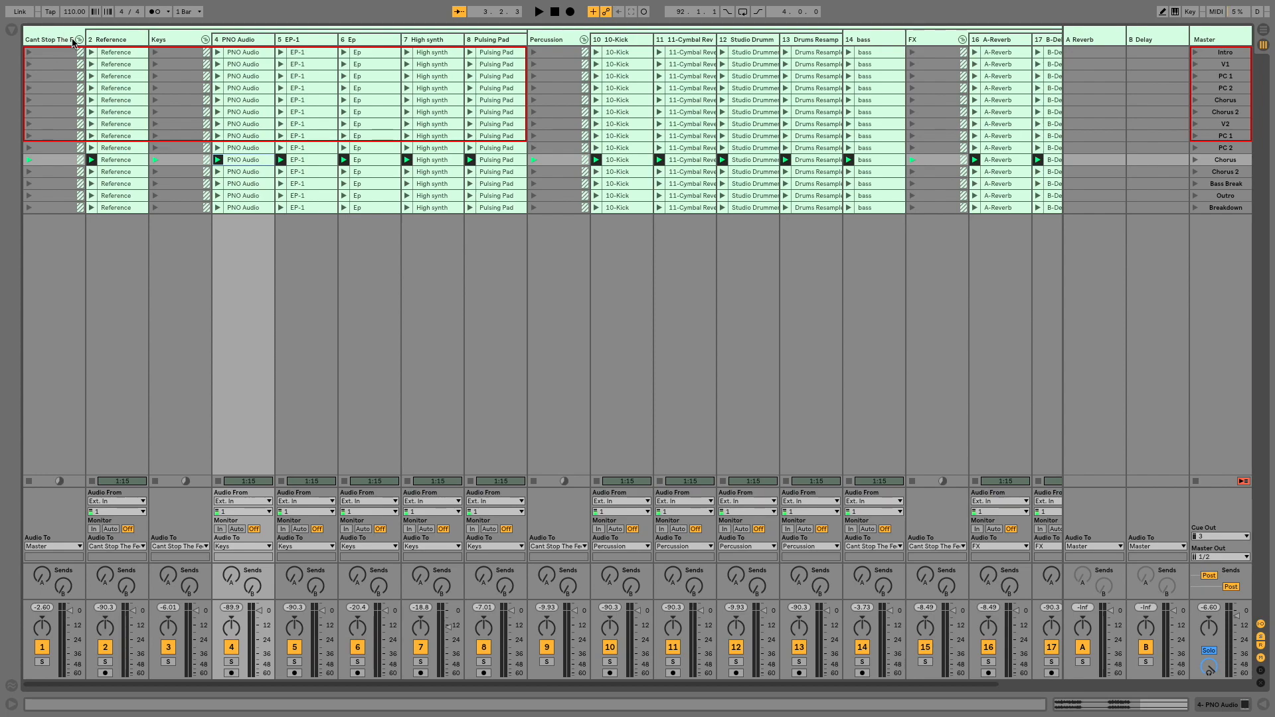
{"action": "mouse_move", "coordinate": [1021, 272]}
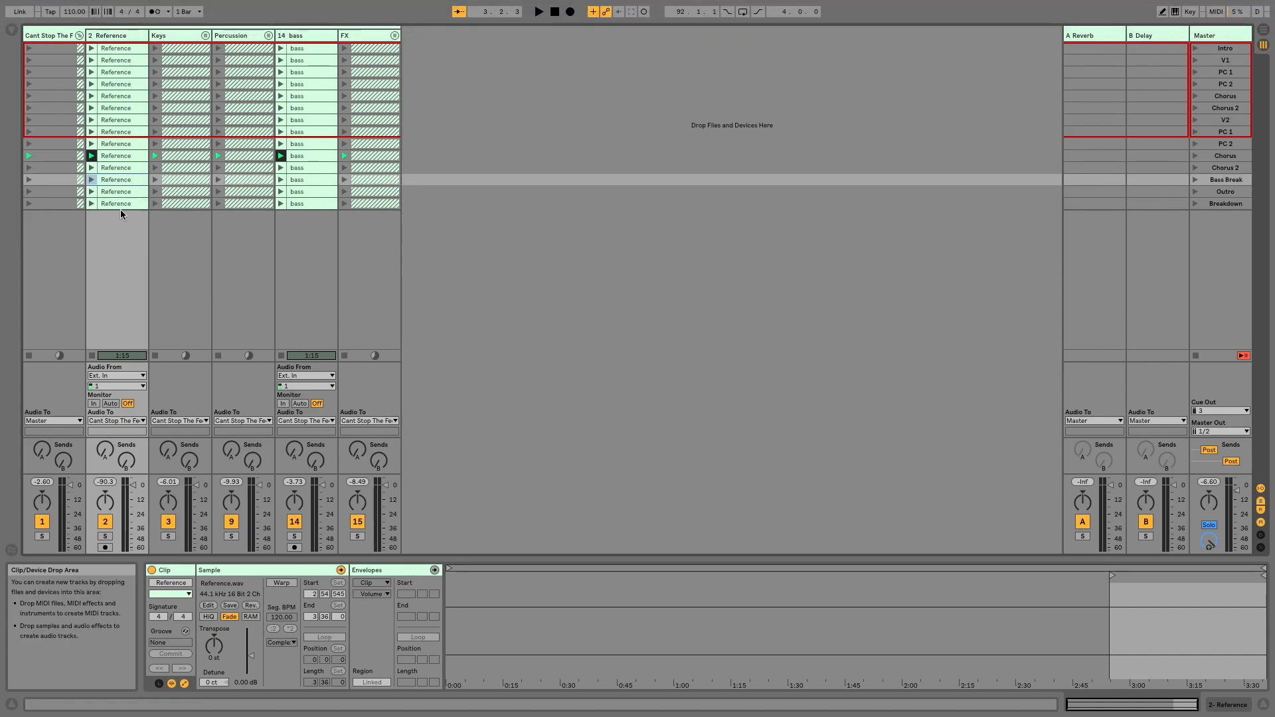
{"action": "mouse_move", "coordinate": [626, 277]}
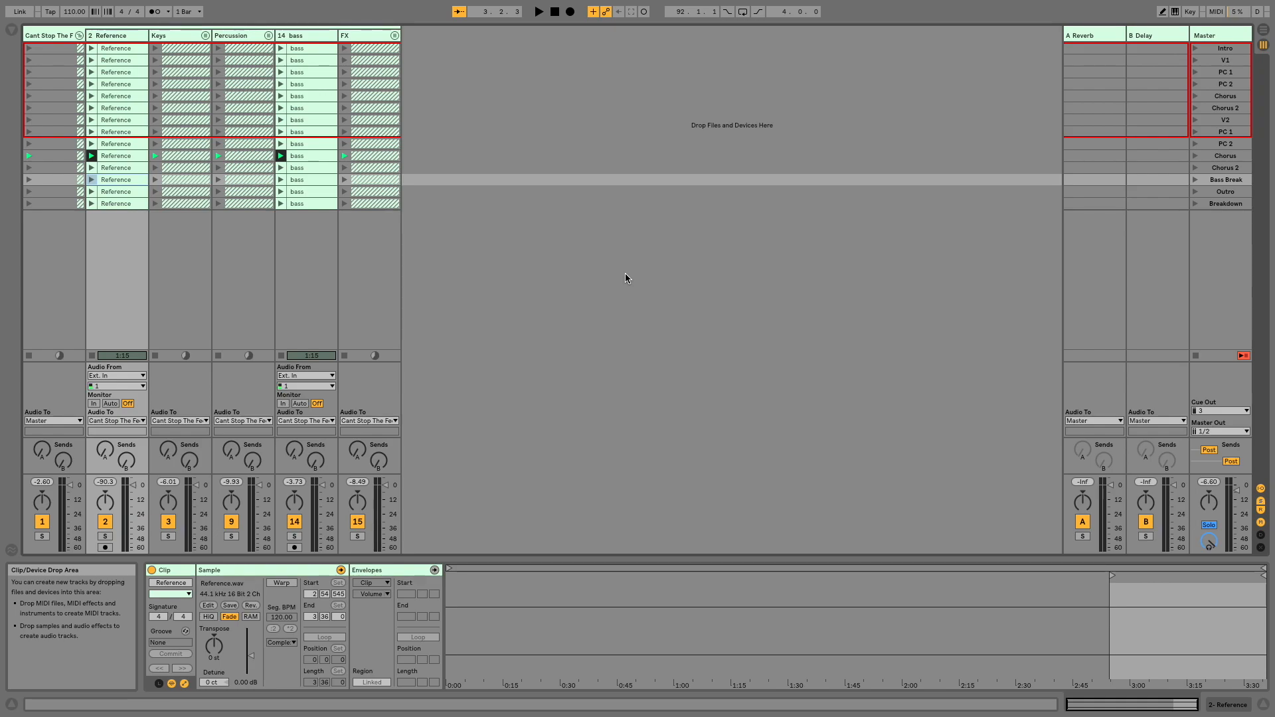
{"action": "mouse_move", "coordinate": [231, 172]}
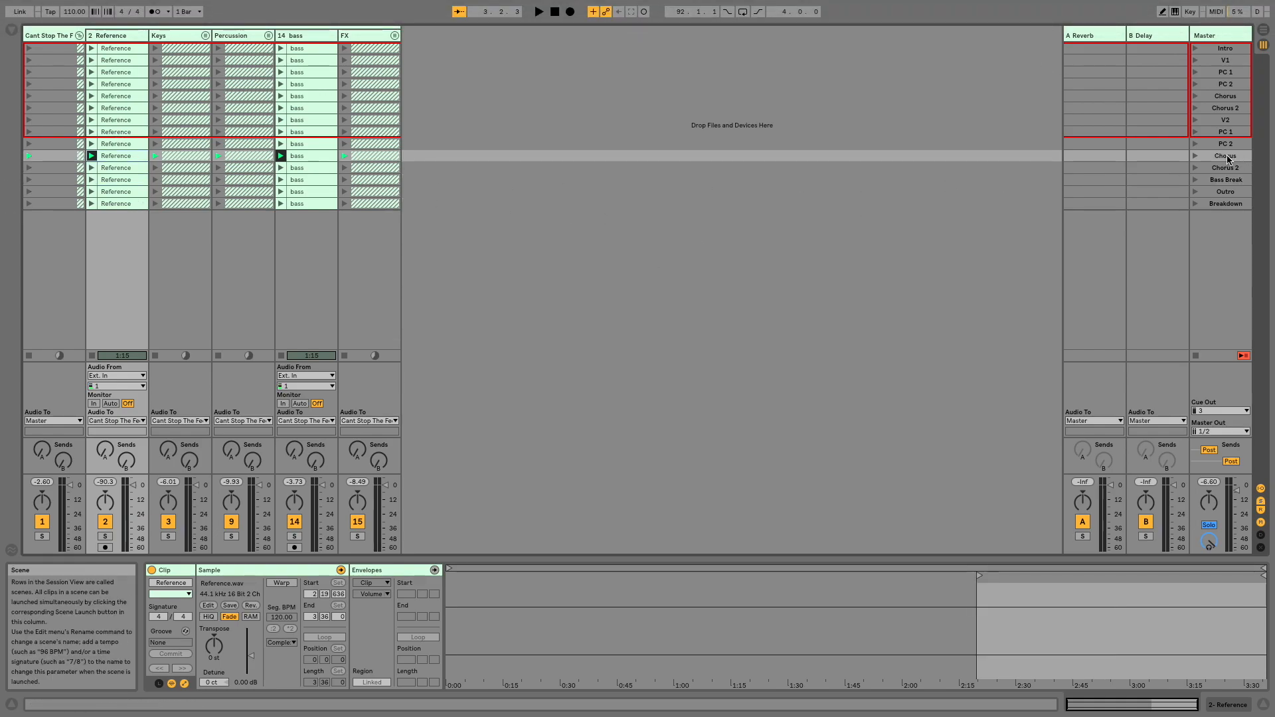
Select the Chorus scene in the Master column.
{"action": "left_click", "coordinate": [1196, 156]}
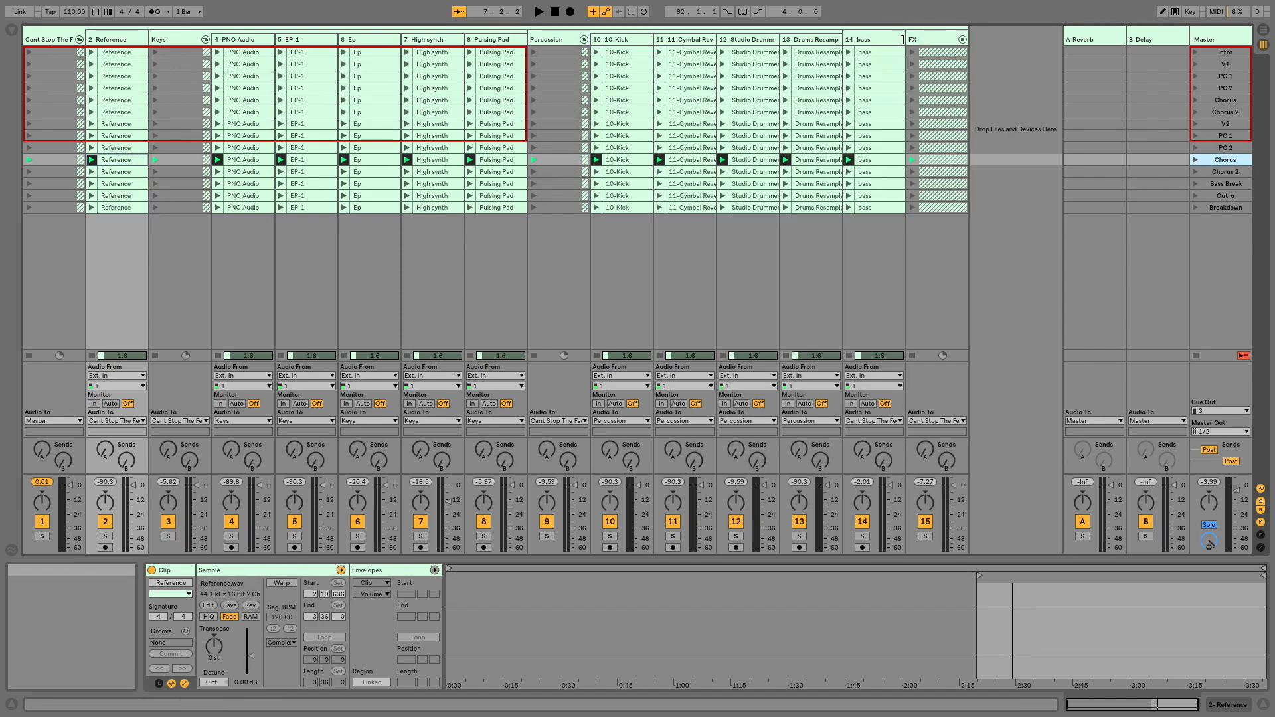
Fold away the Keys and Percussion groups' member tracks.
{"action": "left_click", "coordinate": [960, 40]}
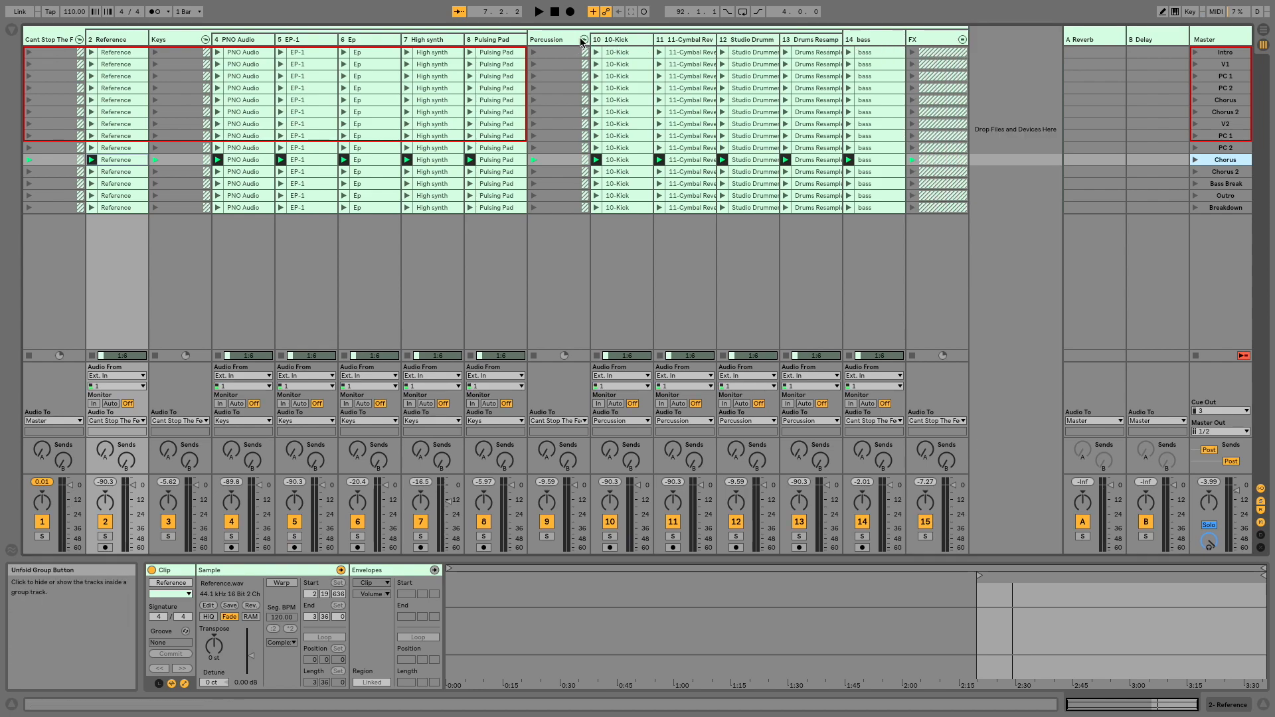
{"action": "left_click", "coordinate": [579, 40]}
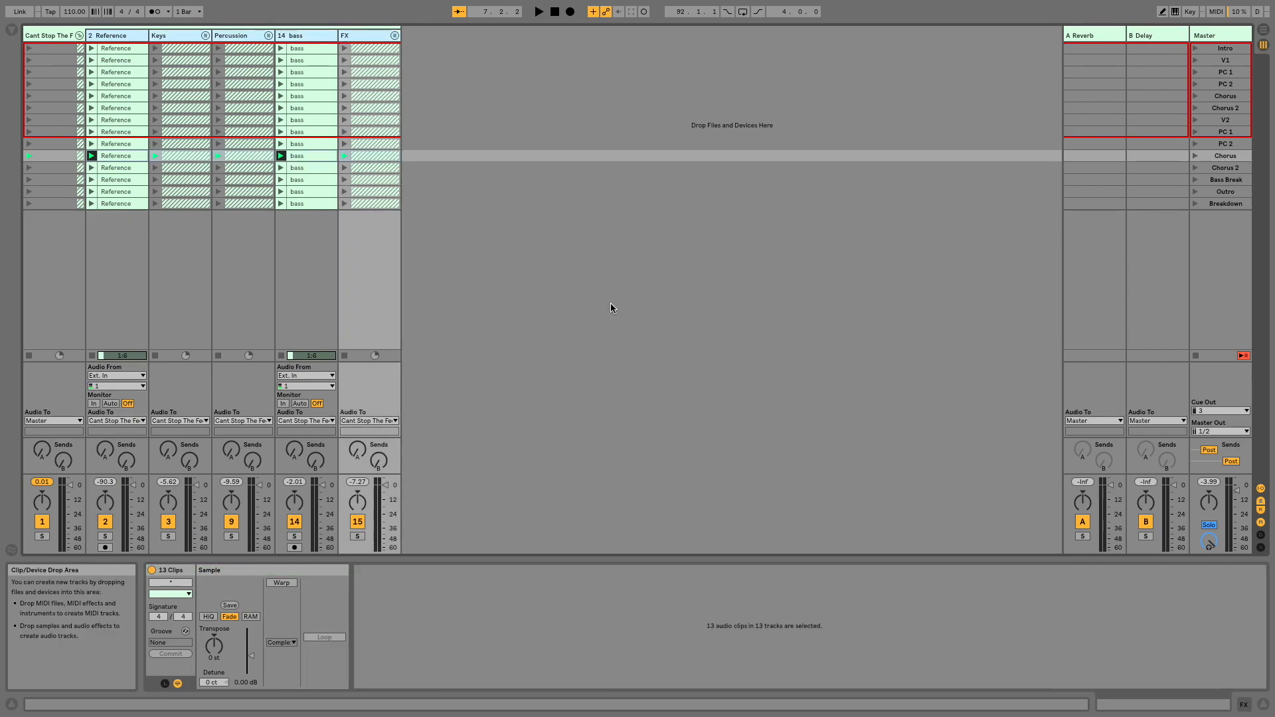
Select the group's Chorus-row clips and give them a 7-bar Next follow action.
{"action": "left_click", "coordinate": [43, 155]}
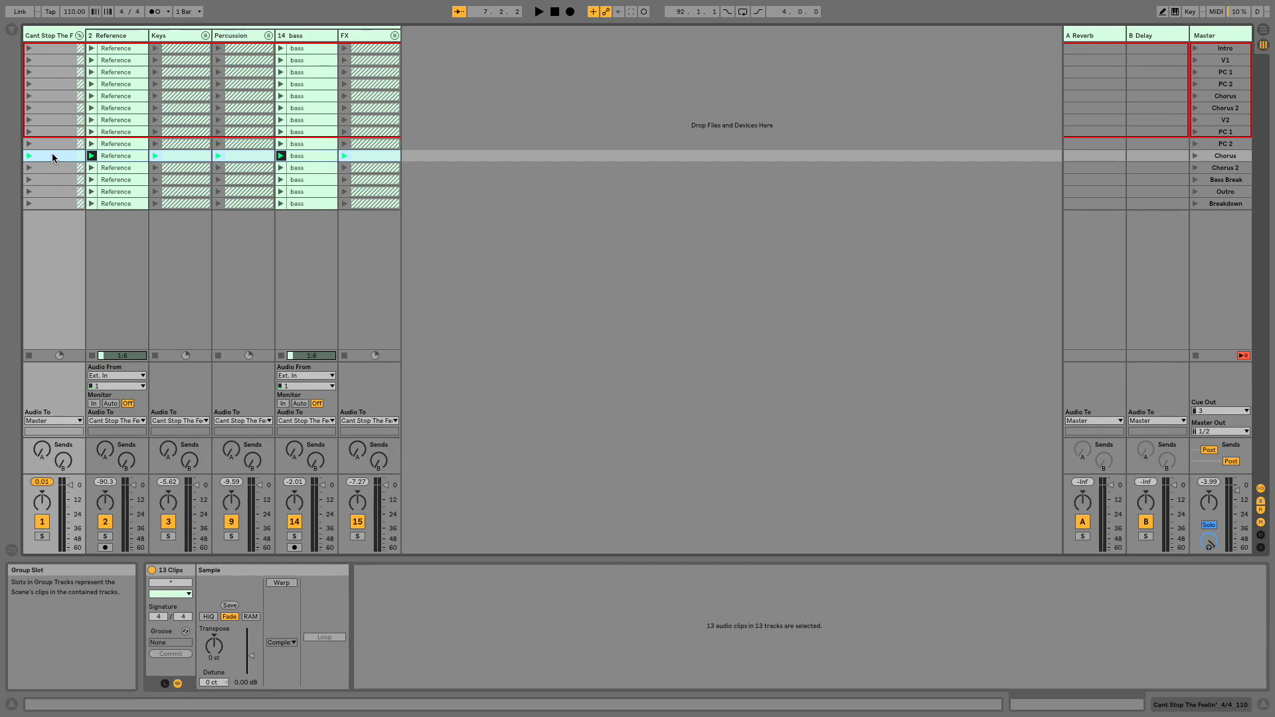
{"action": "mouse_move", "coordinate": [302, 380]}
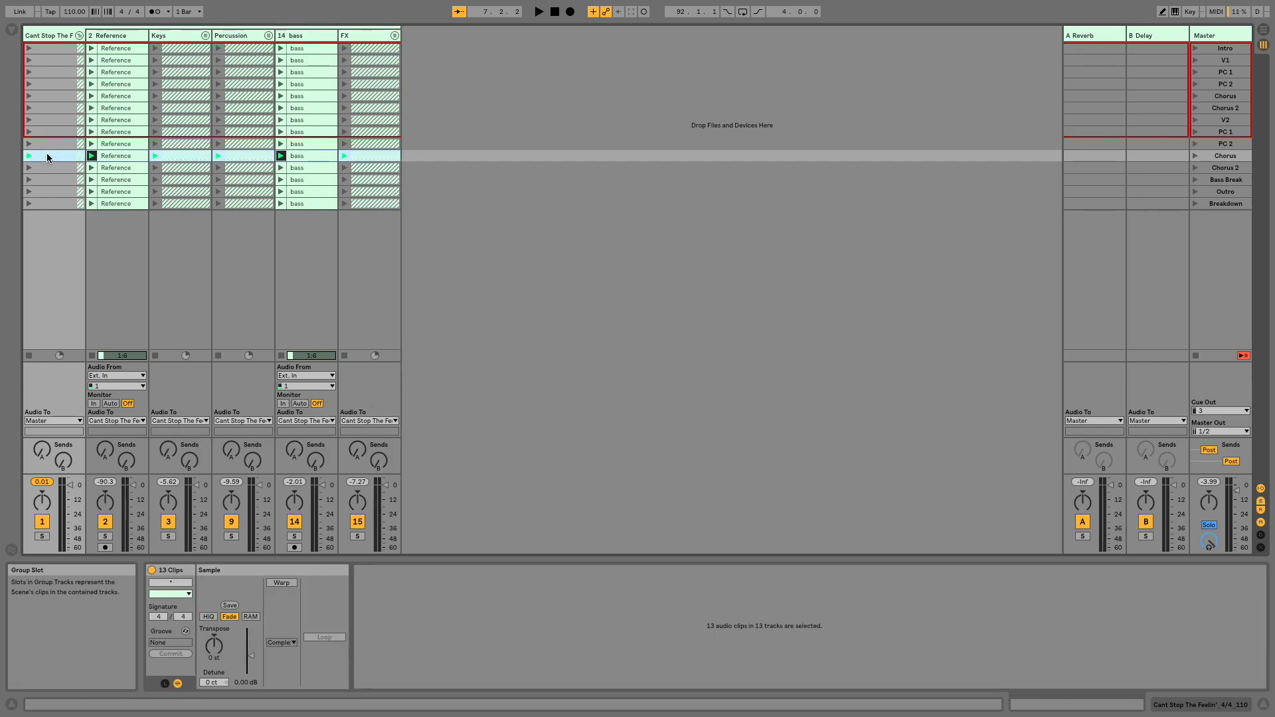
{"action": "mouse_move", "coordinate": [250, 678]}
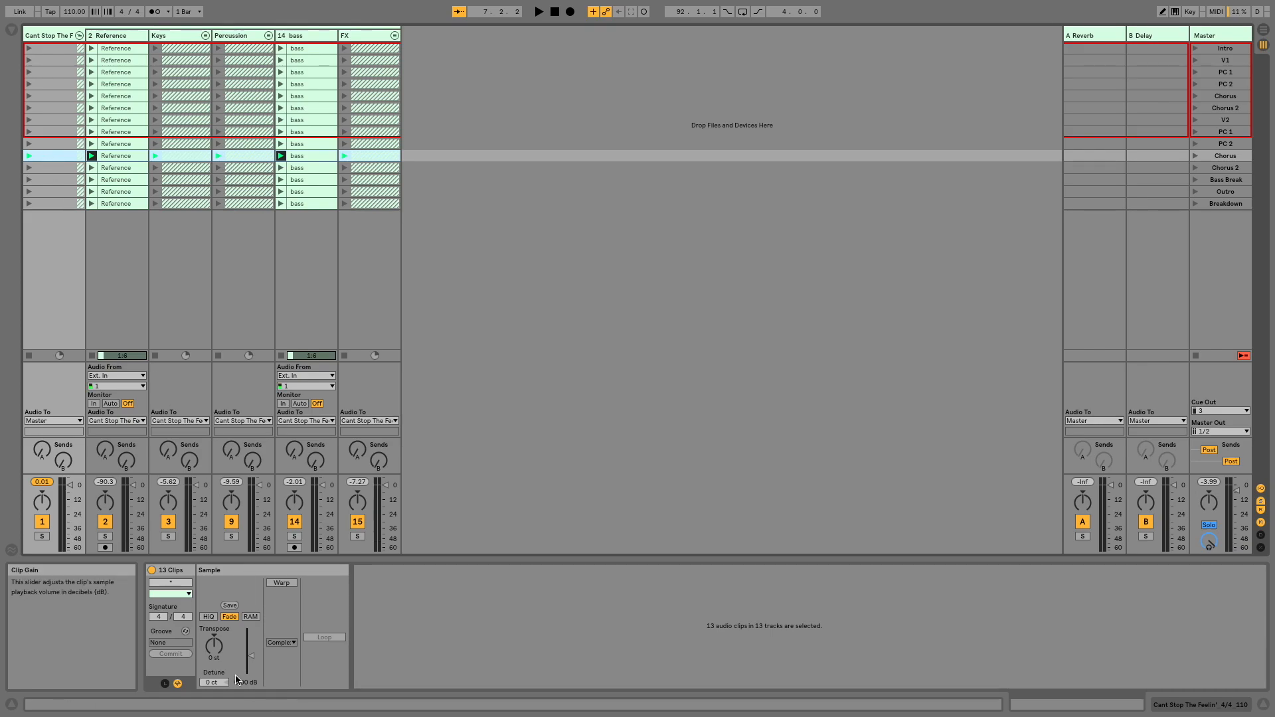
{"action": "left_click", "coordinate": [159, 681]}
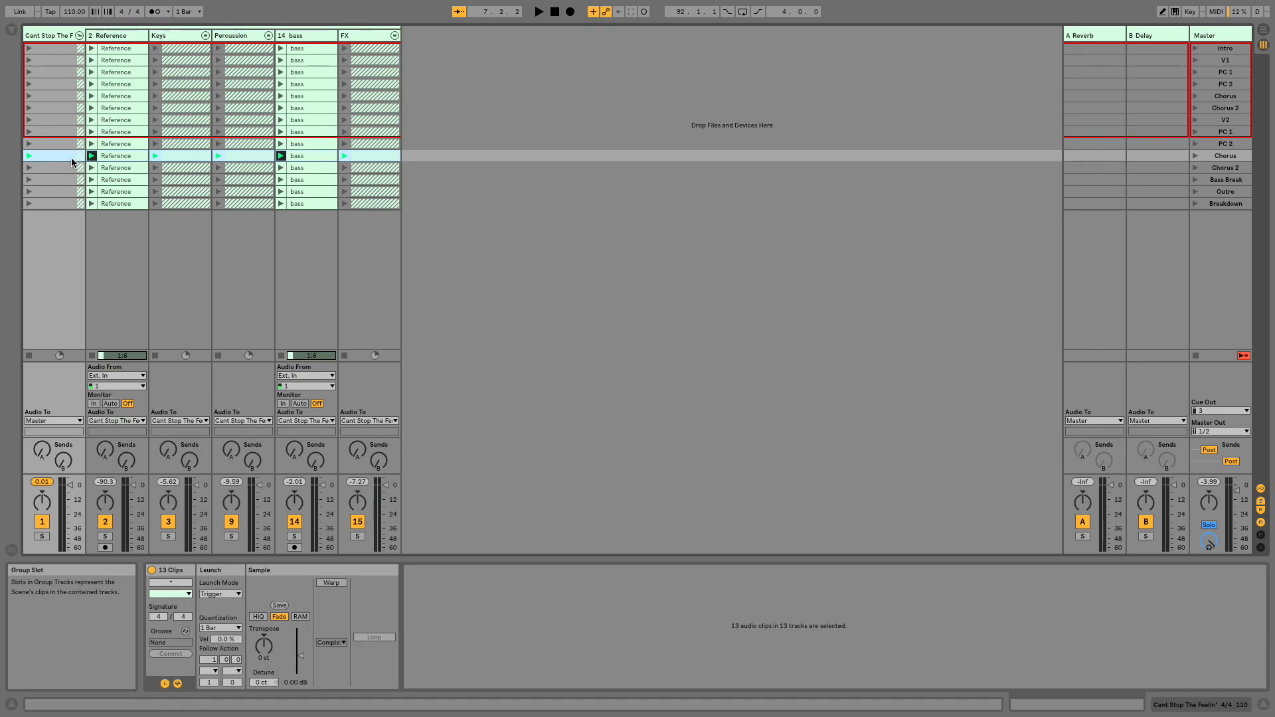
{"action": "left_click", "coordinate": [165, 682]}
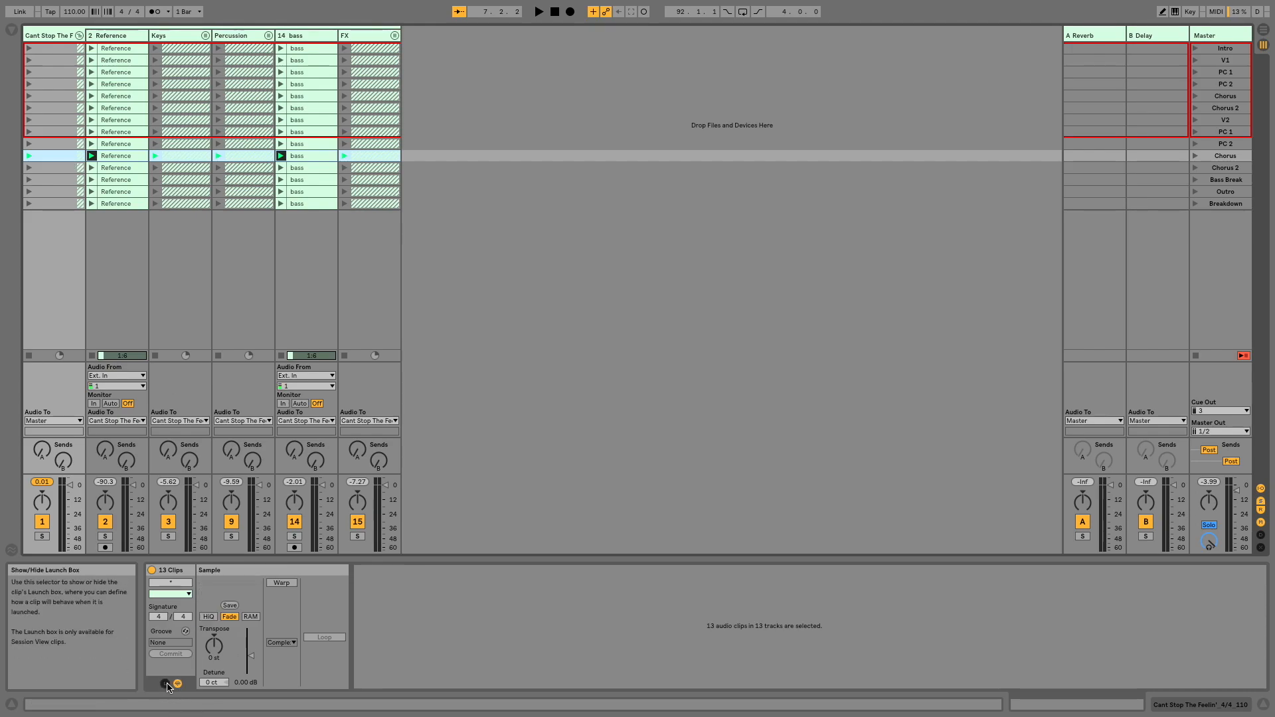
{"action": "left_click", "coordinate": [165, 683]}
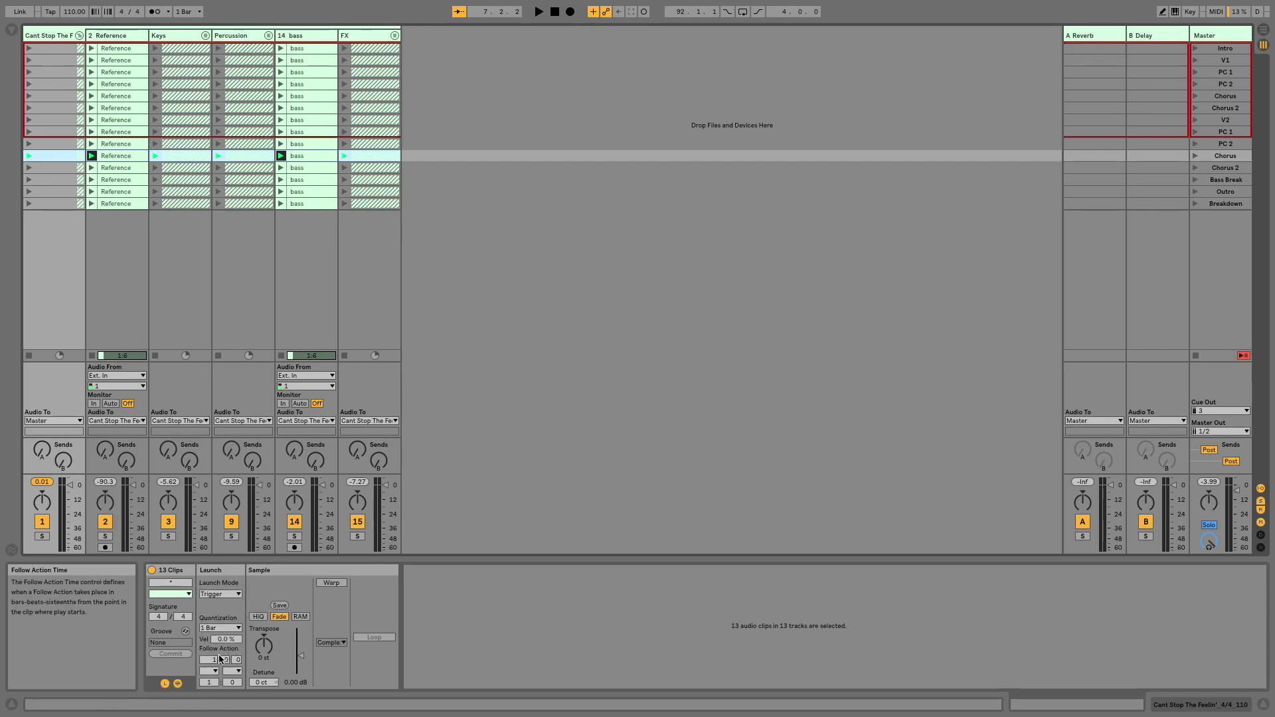
{"action": "mouse_move", "coordinate": [261, 687]}
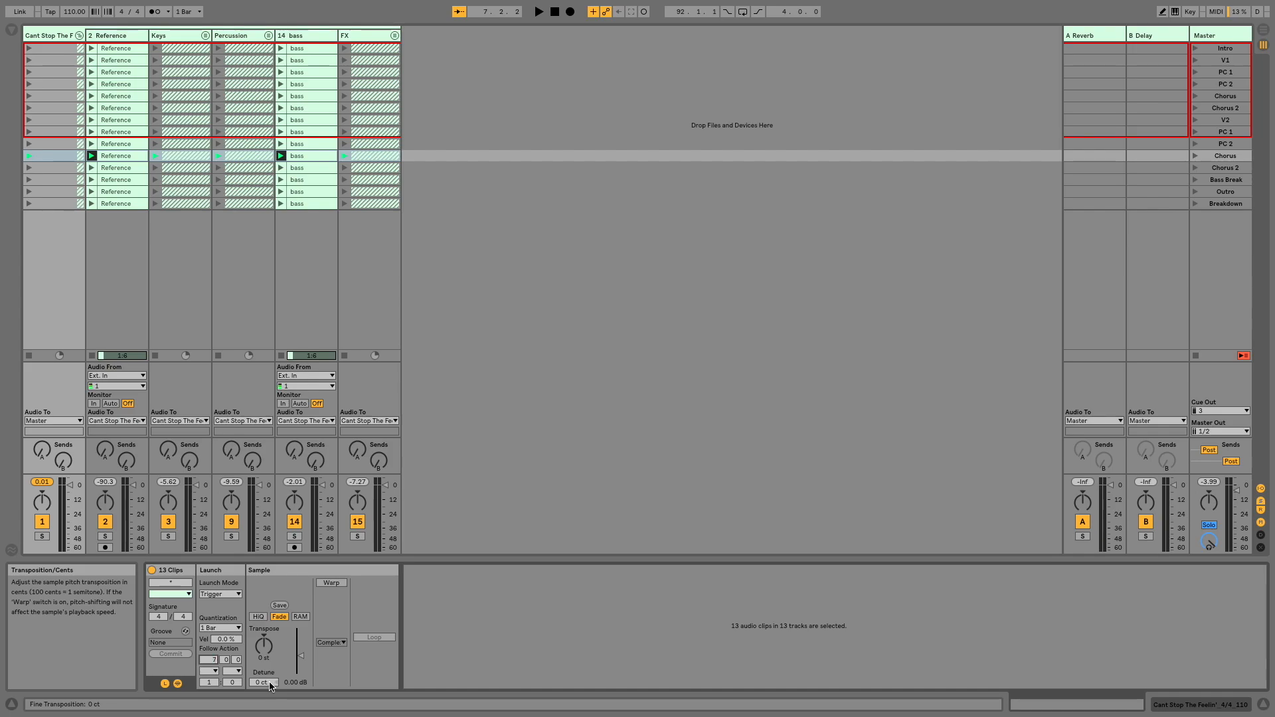
{"action": "left_click", "coordinate": [215, 671]}
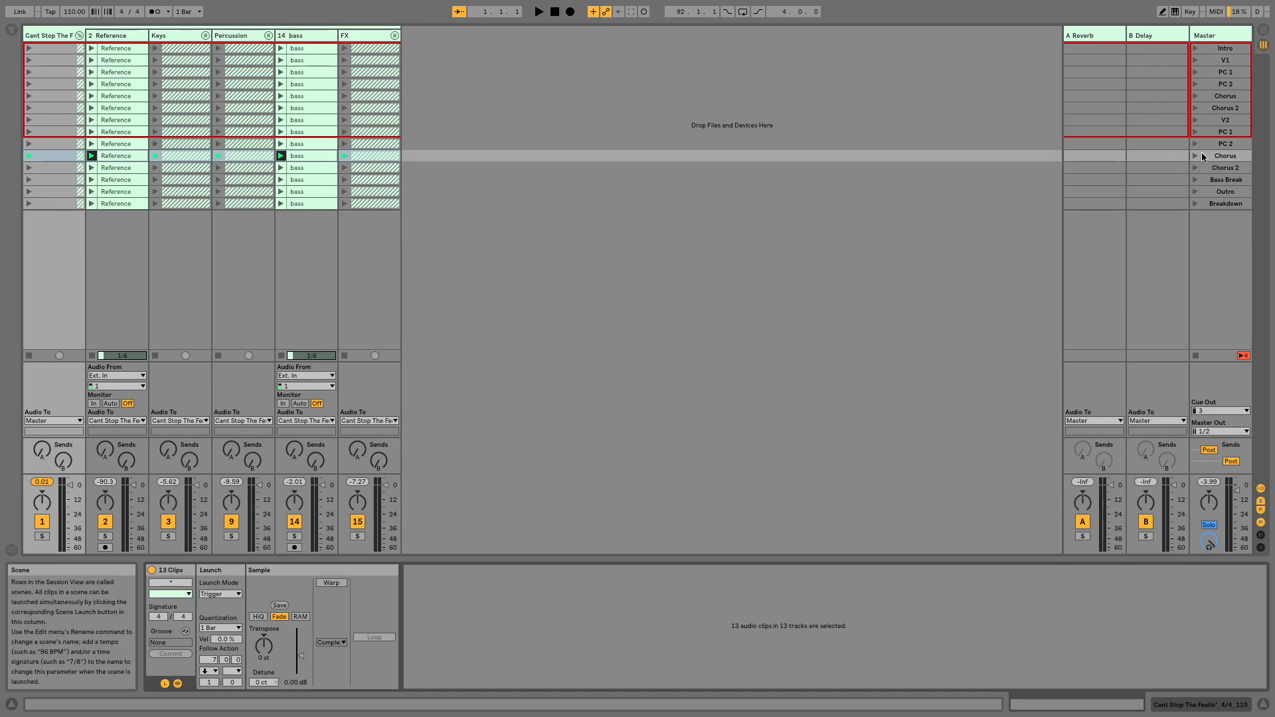
Launch the Chorus scene, let it advance to Chorus 2, then deselect the clips.
{"action": "left_click", "coordinate": [1196, 155]}
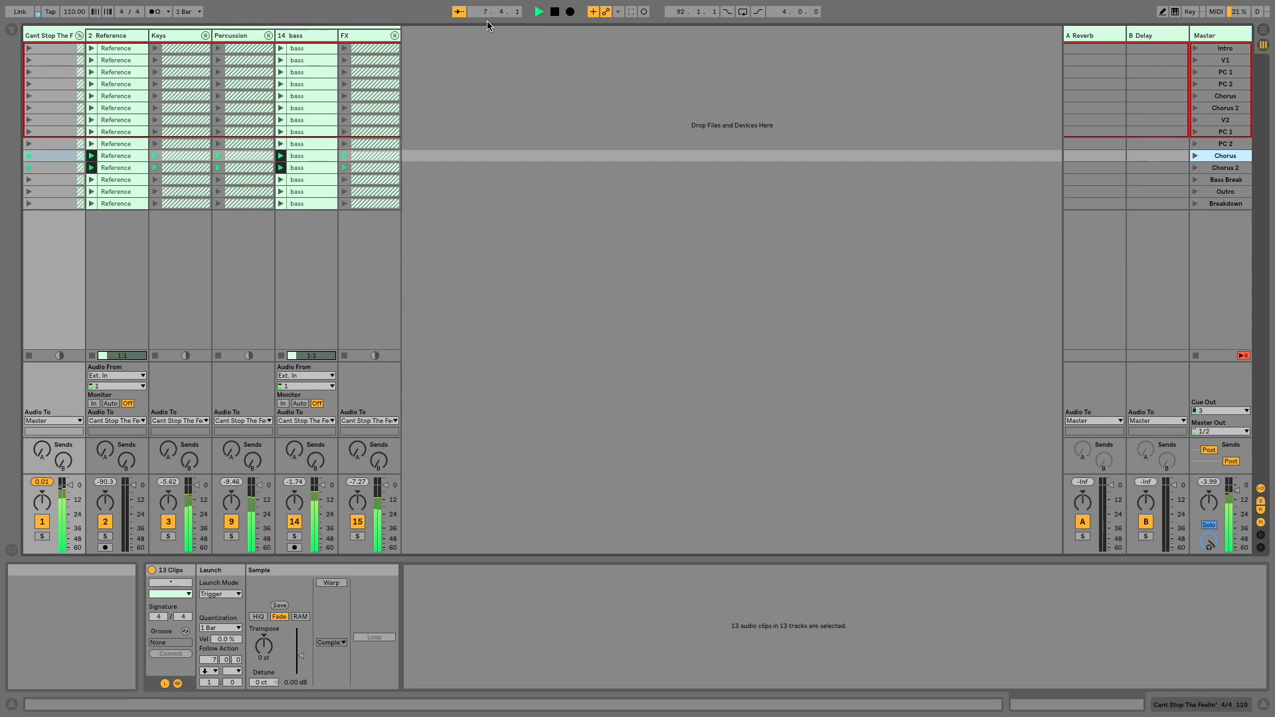
{"action": "left_click", "coordinate": [541, 12]}
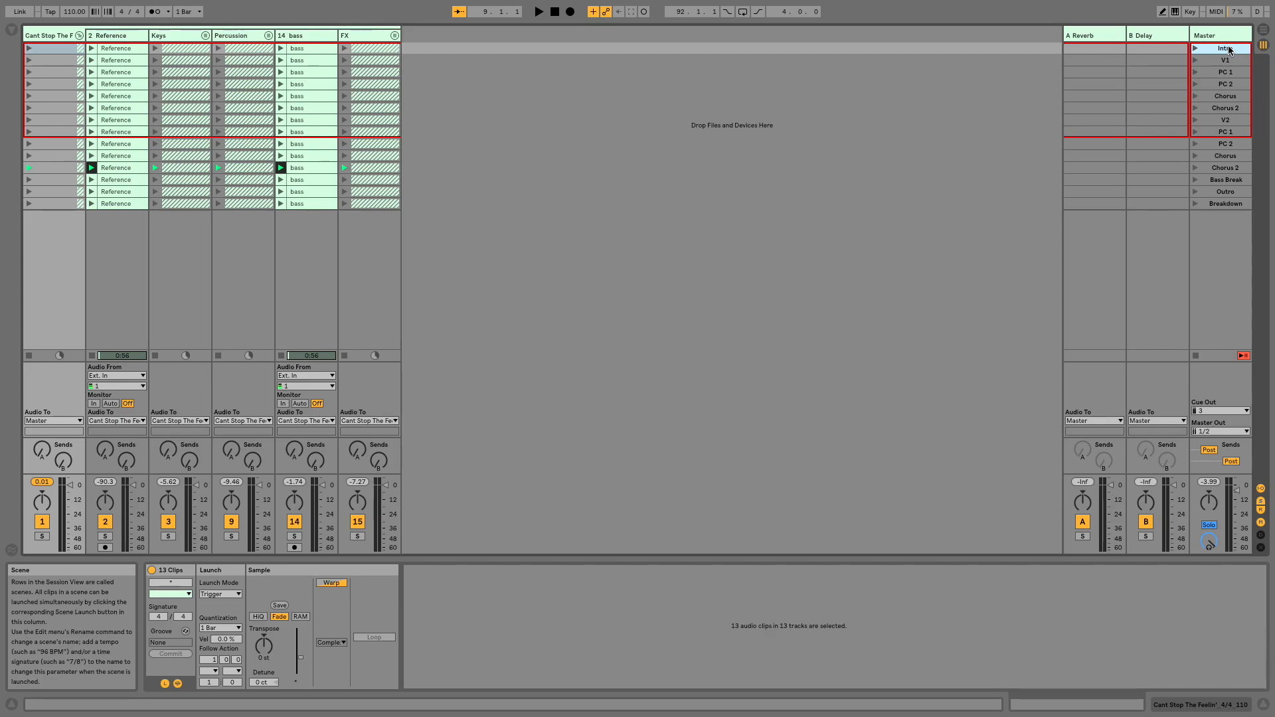
{"action": "left_click", "coordinate": [140, 273]}
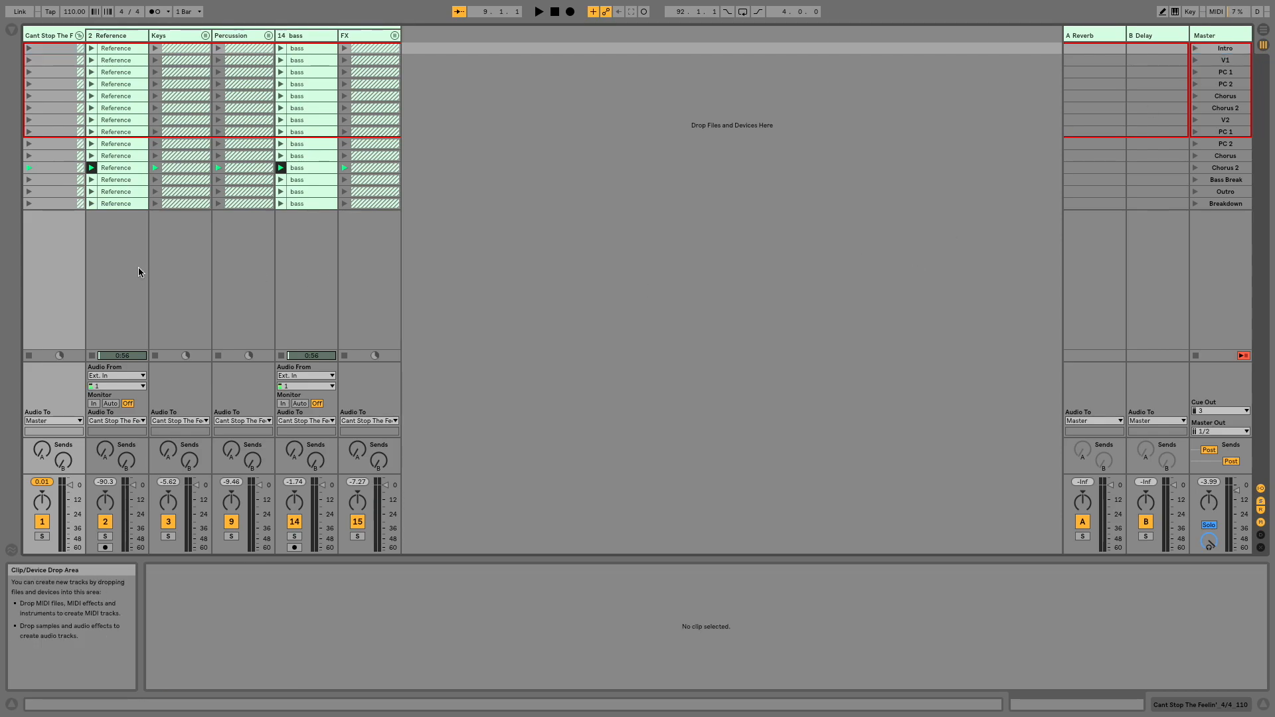